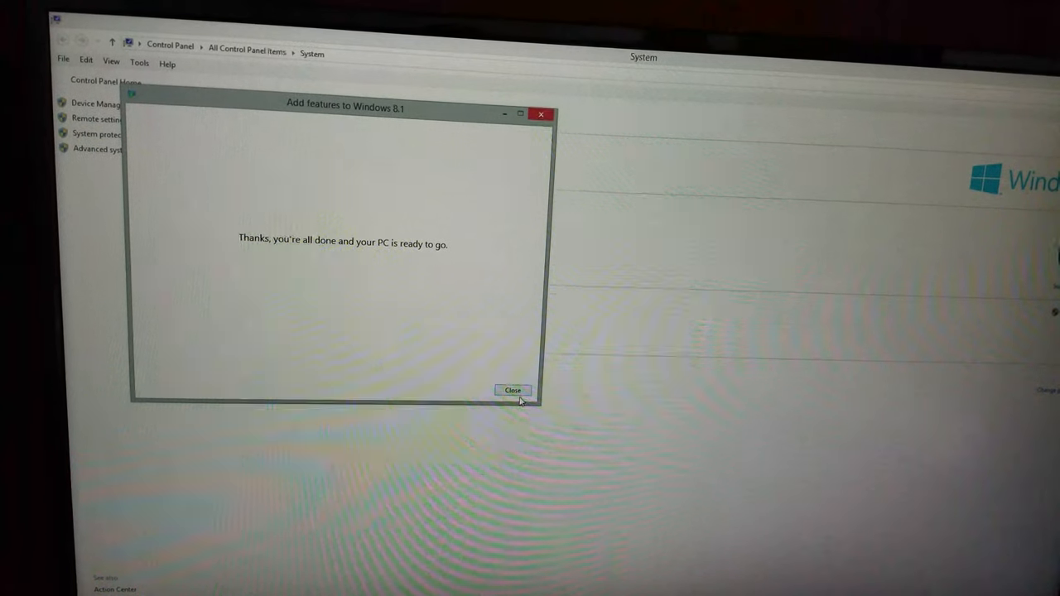
Step: Dismiss the completed 'Add features to Windows 8.1' notice to return to the System page
click(513, 391)
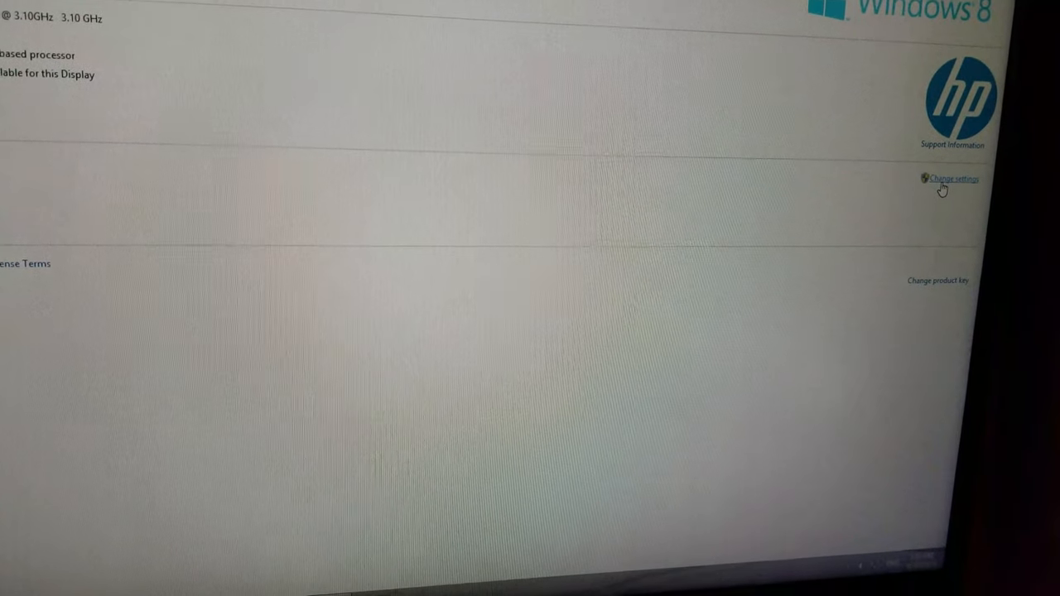
Step: Set the PC as a member of domain imran.local and submit; no domain controller could be contacted
click(950, 179)
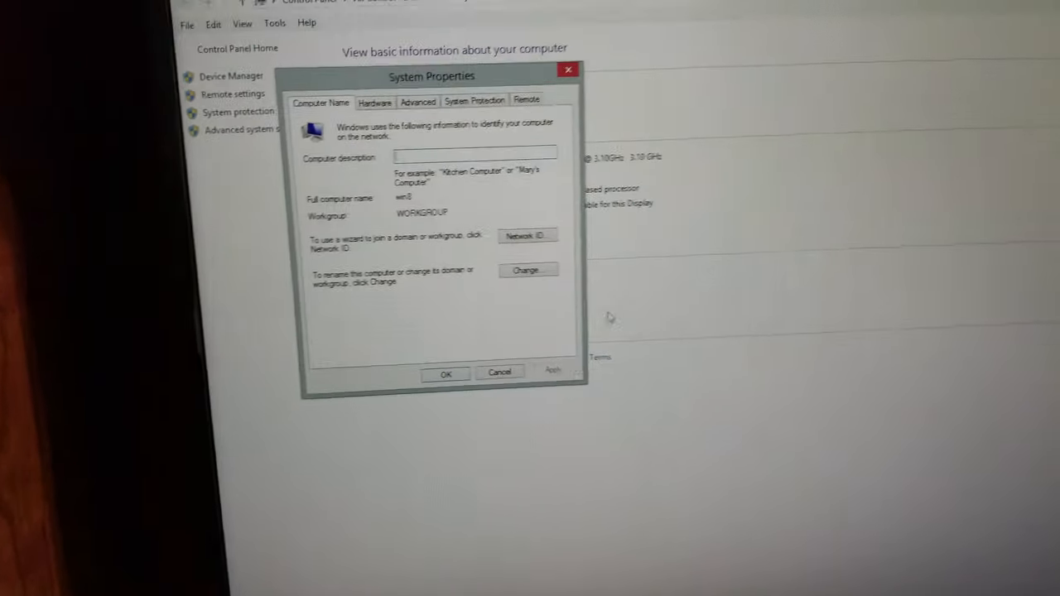
click(527, 268)
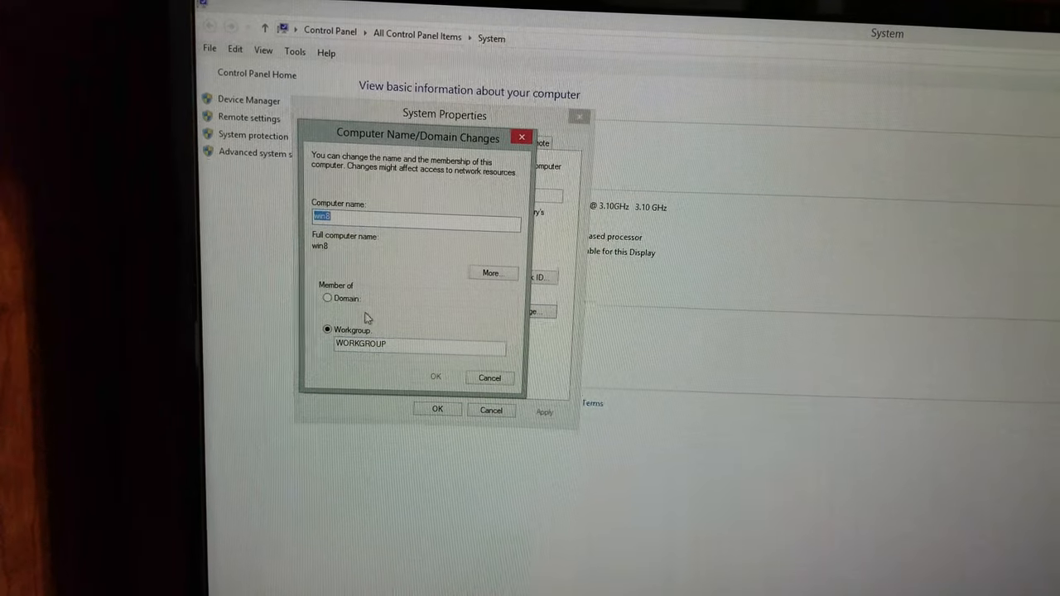
click(328, 298)
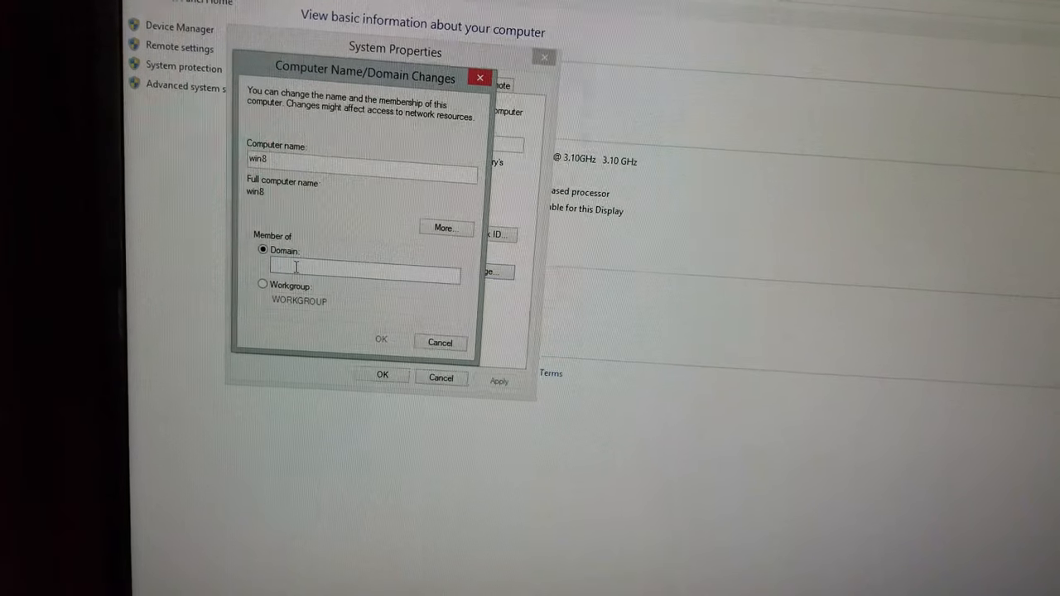
text(imran)
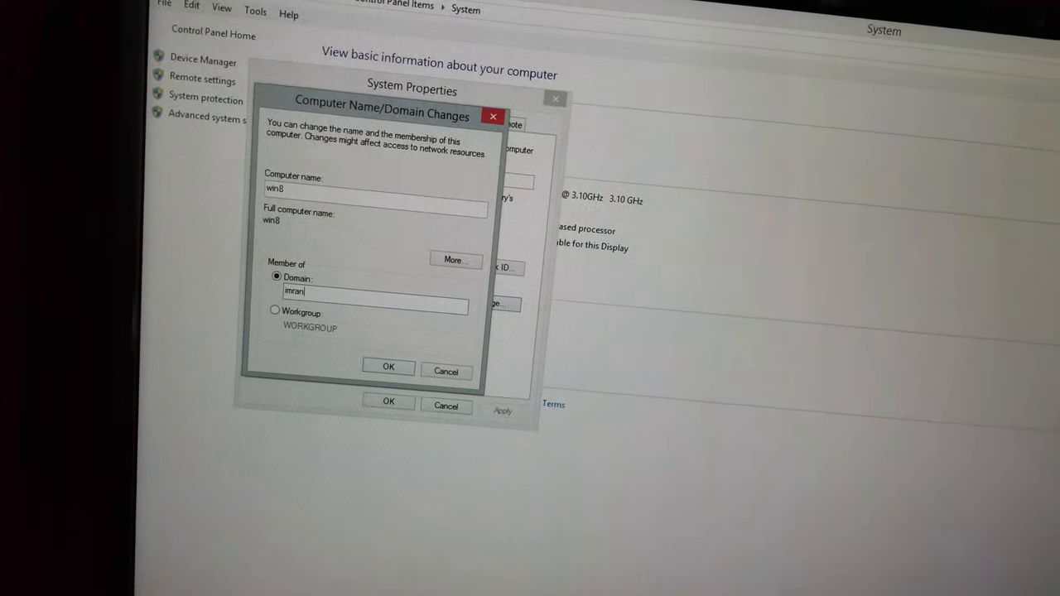
text(.local)
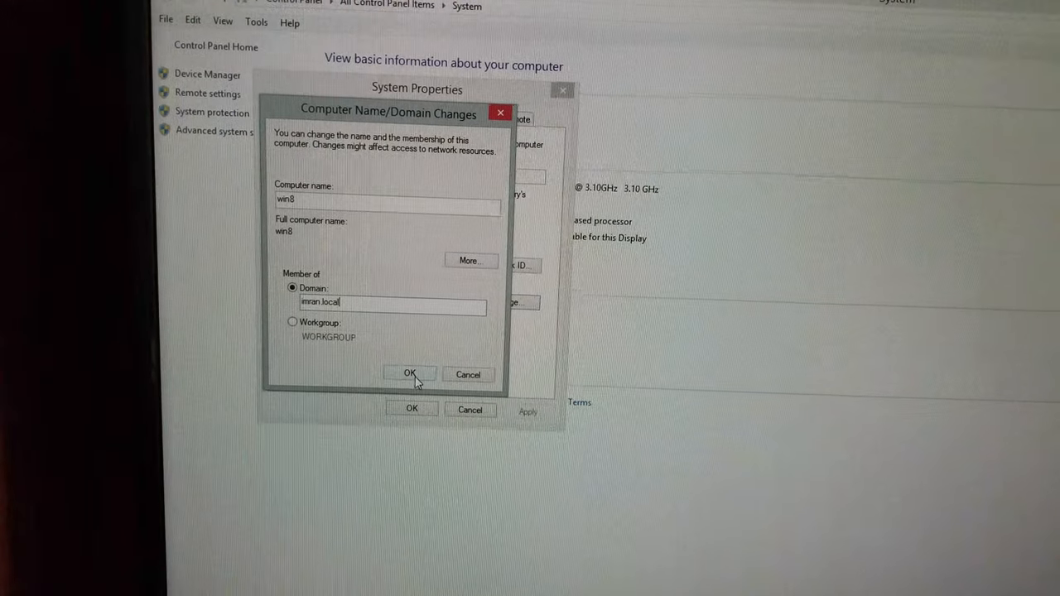
click(409, 374)
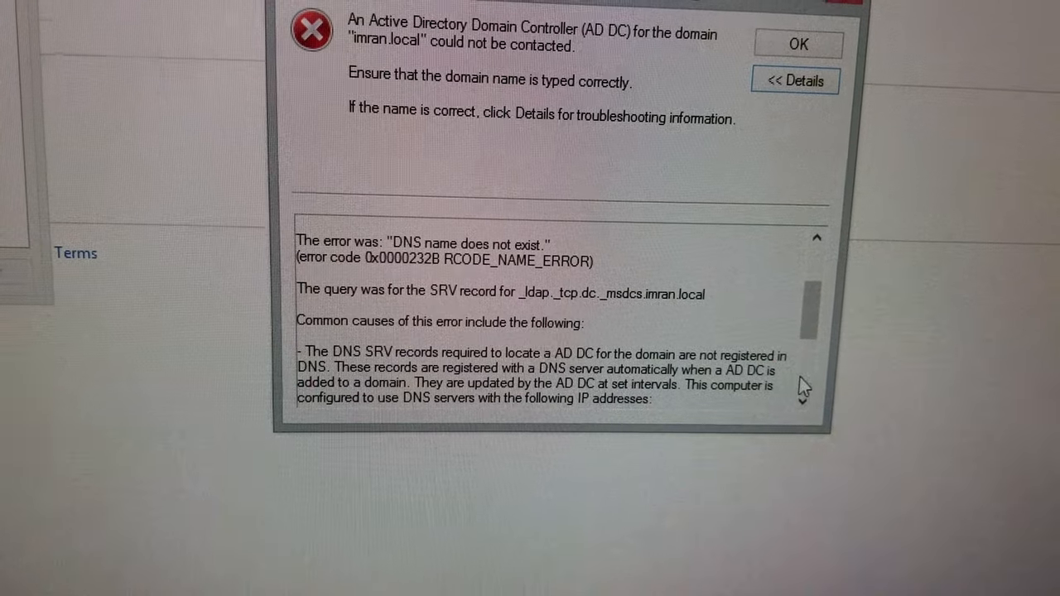
Step: Dismiss the domain-controller-not-found error before heading to Network and Sharing Center
click(798, 43)
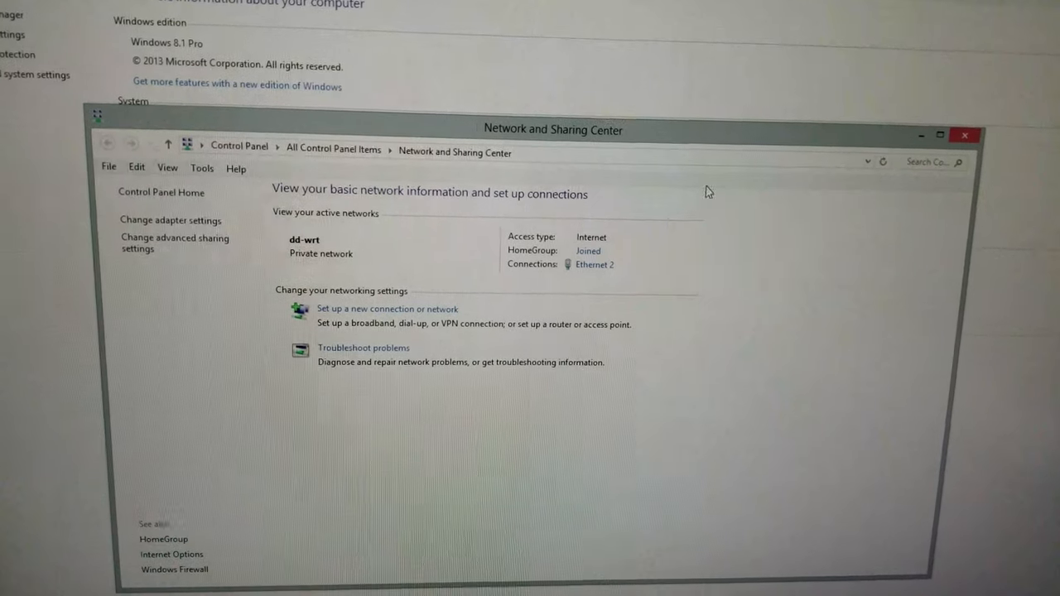
Step: Reach Ethernet 2's Internet Protocol Version 4 properties from its connection status
click(595, 265)
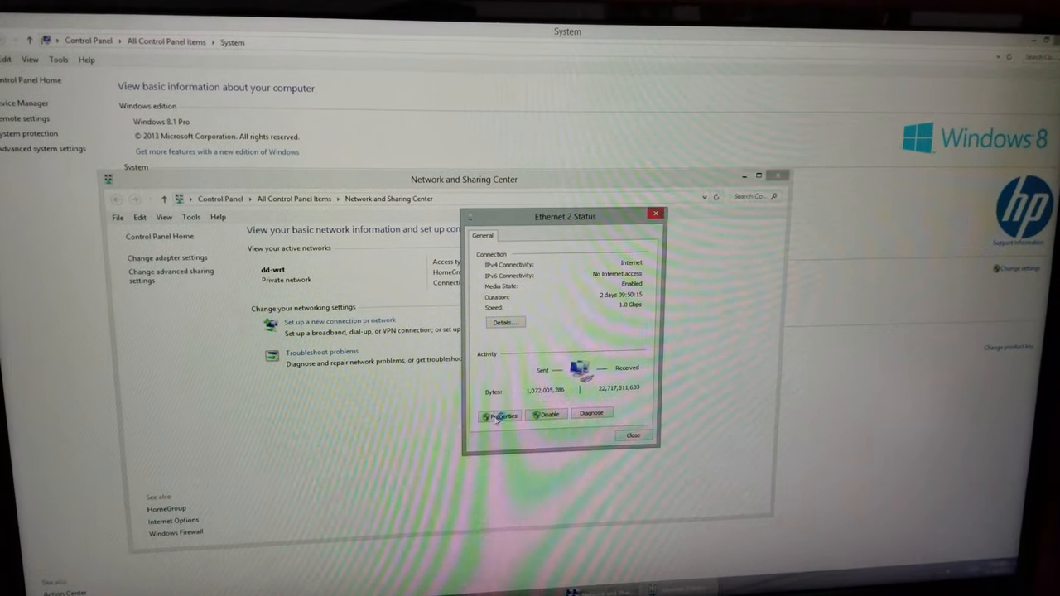
click(501, 414)
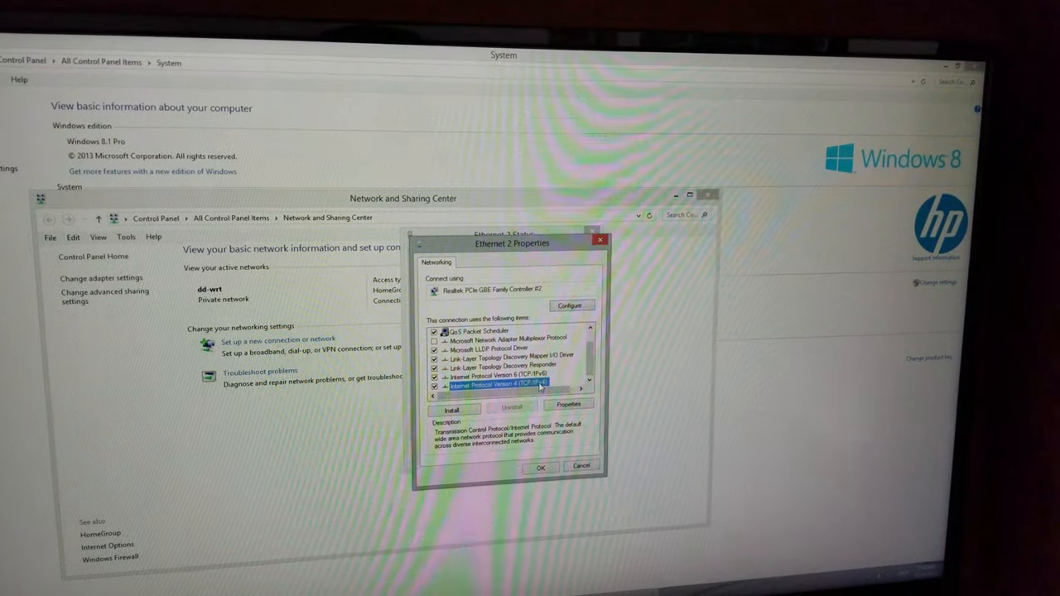
click(568, 404)
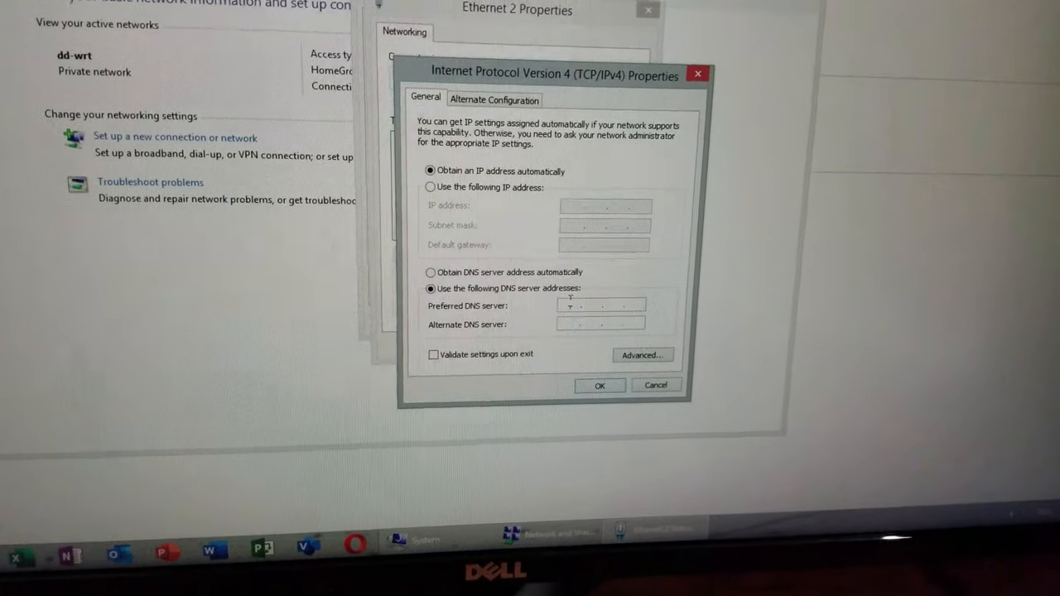
Step: Set preferred DNS 192.168.1.147 and alternate DNS 8.8.8.8, then save the connection properties
text(192.16)
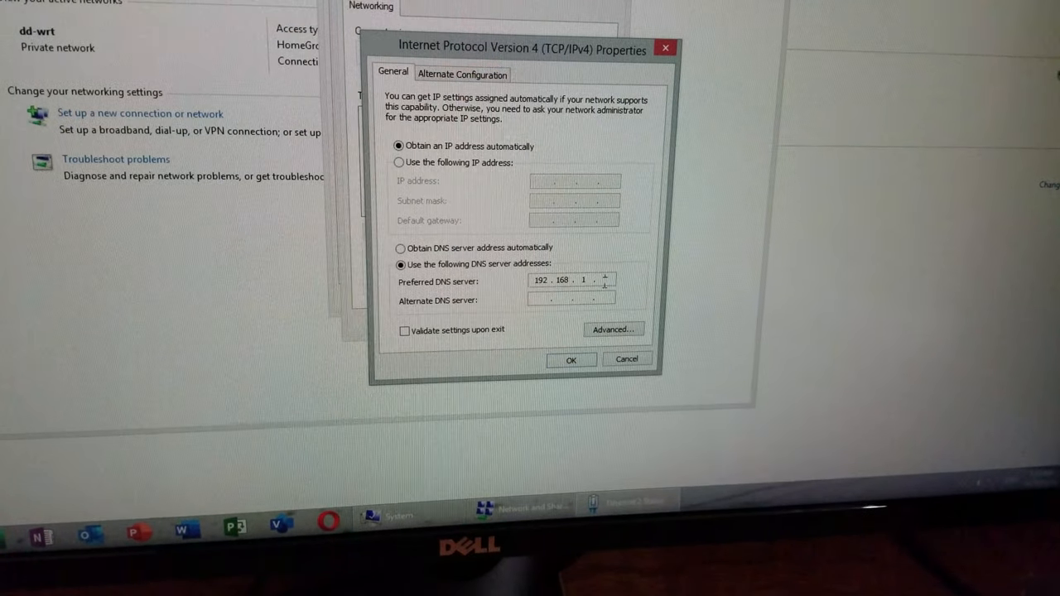
text(147)
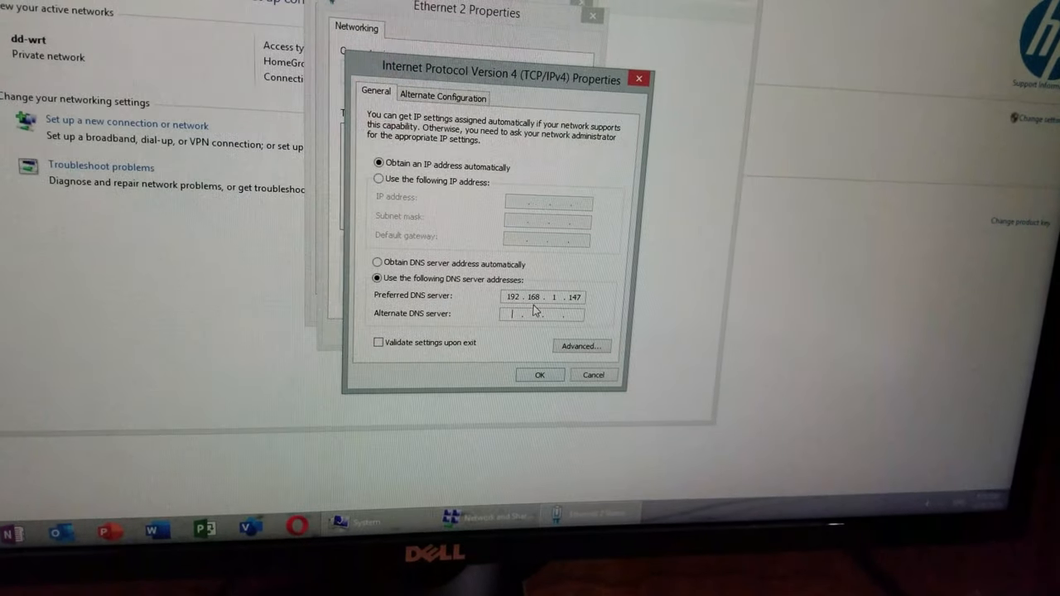
text(8.8.8.8)
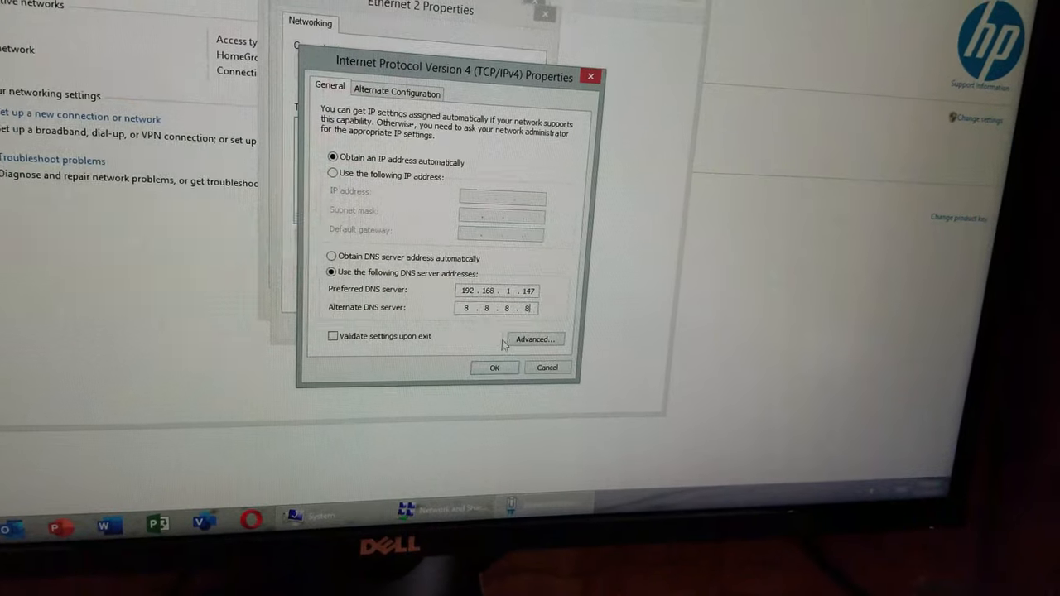
click(494, 368)
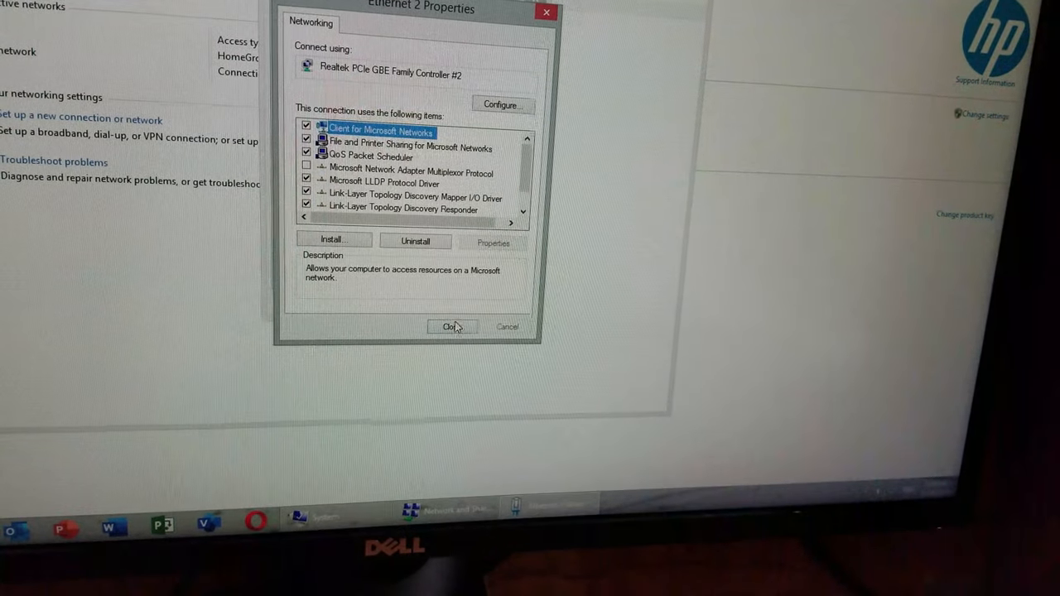
click(450, 326)
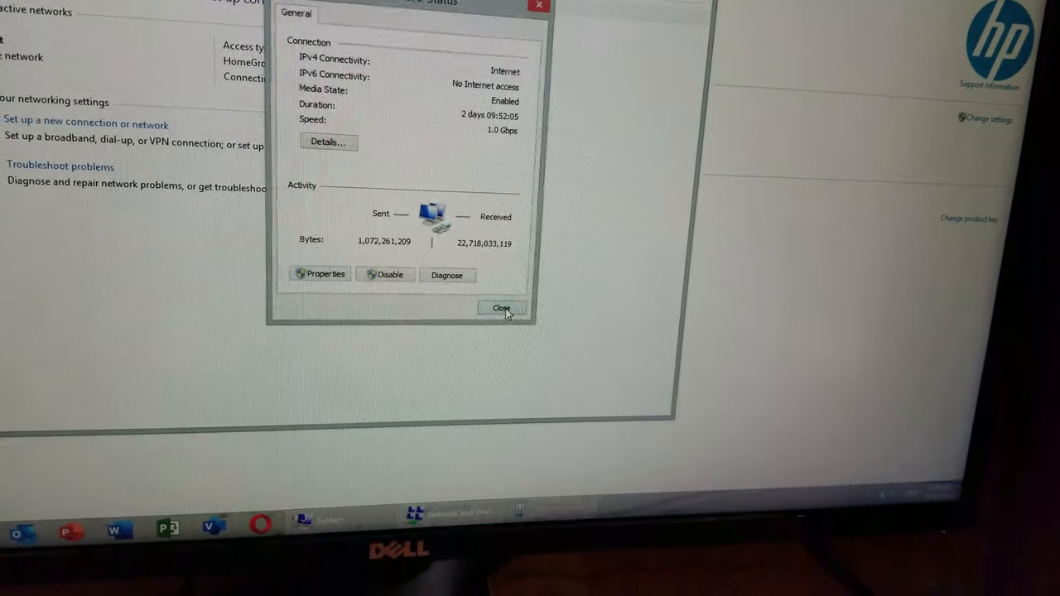
Step: Close Ethernet 2 status and re-enter imran.local as the domain in the computer name settings
click(500, 308)
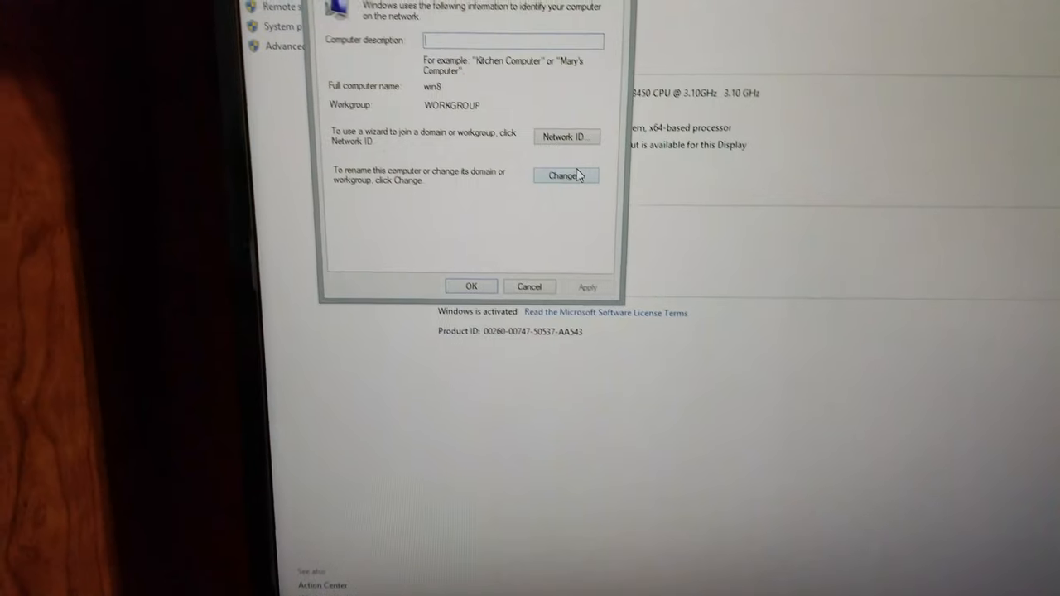
click(566, 175)
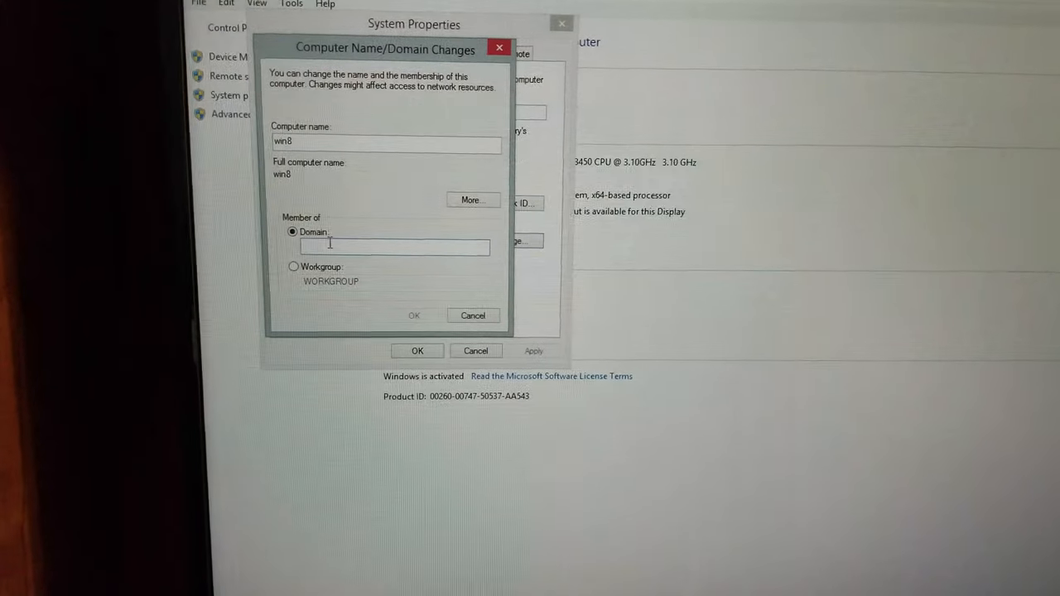
text(imran.local)
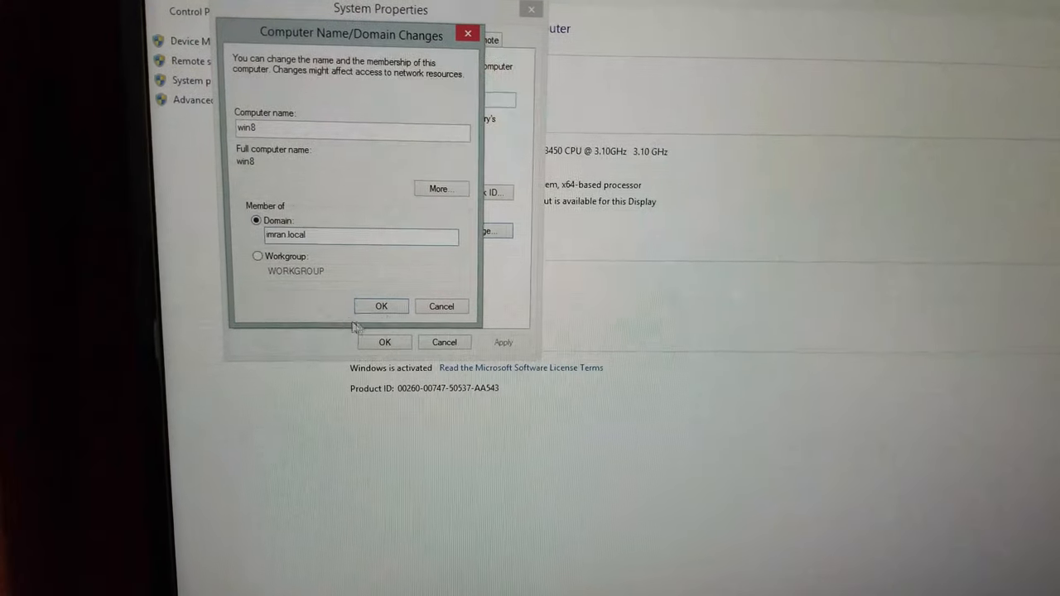
click(381, 304)
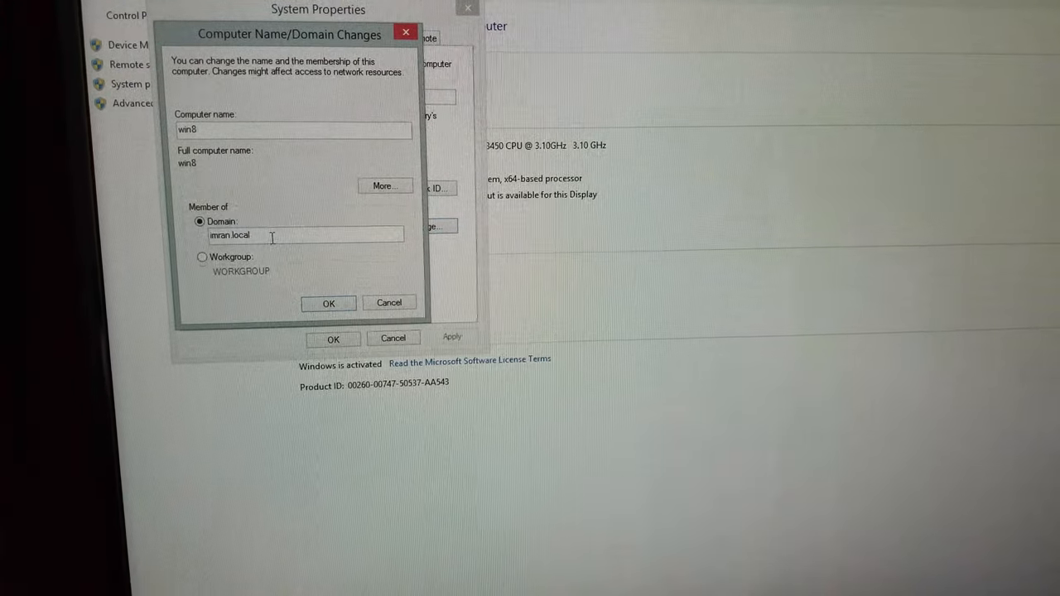
click(387, 302)
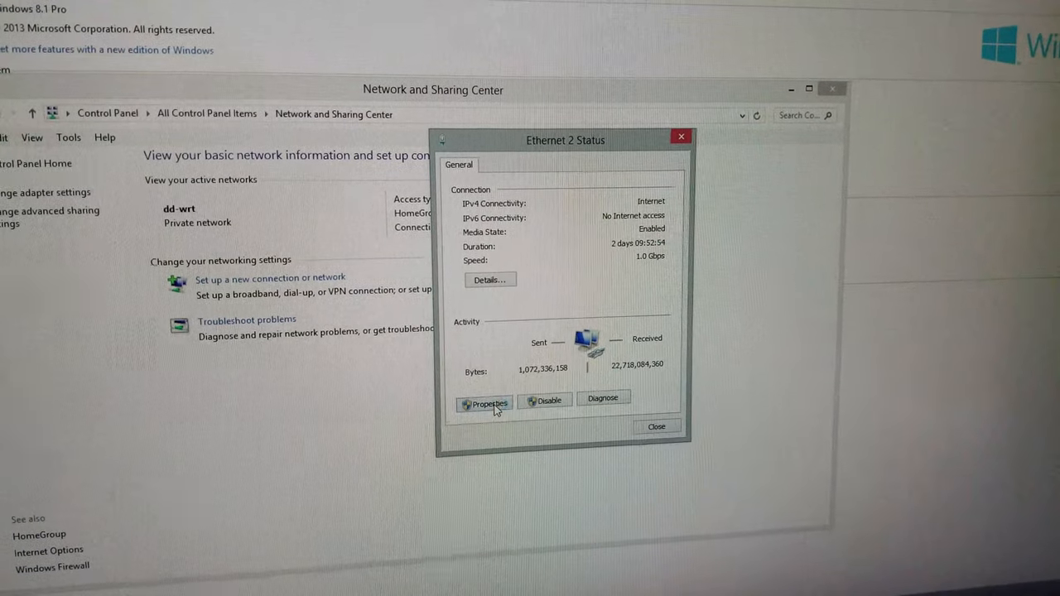
Step: Check Ethernet 2's IPv4 DNS values and close the settings and status windows unchanged
click(484, 404)
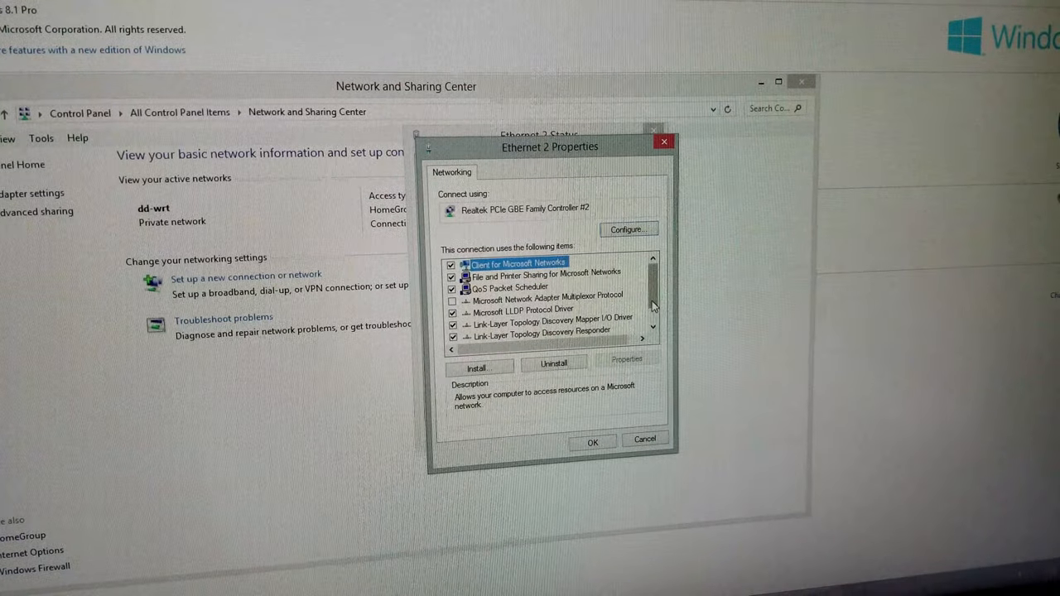
click(533, 334)
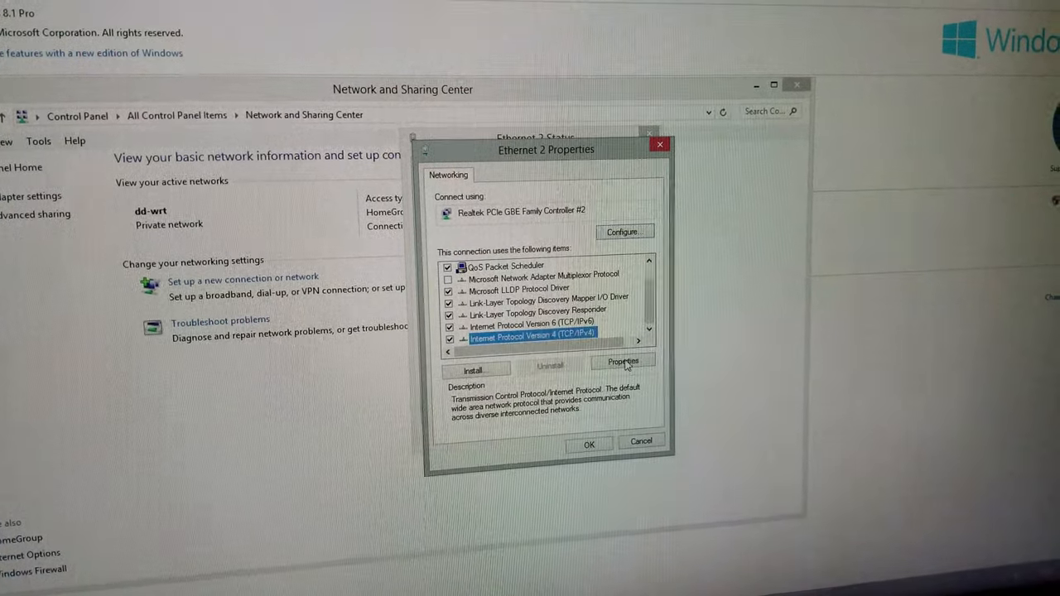
click(623, 361)
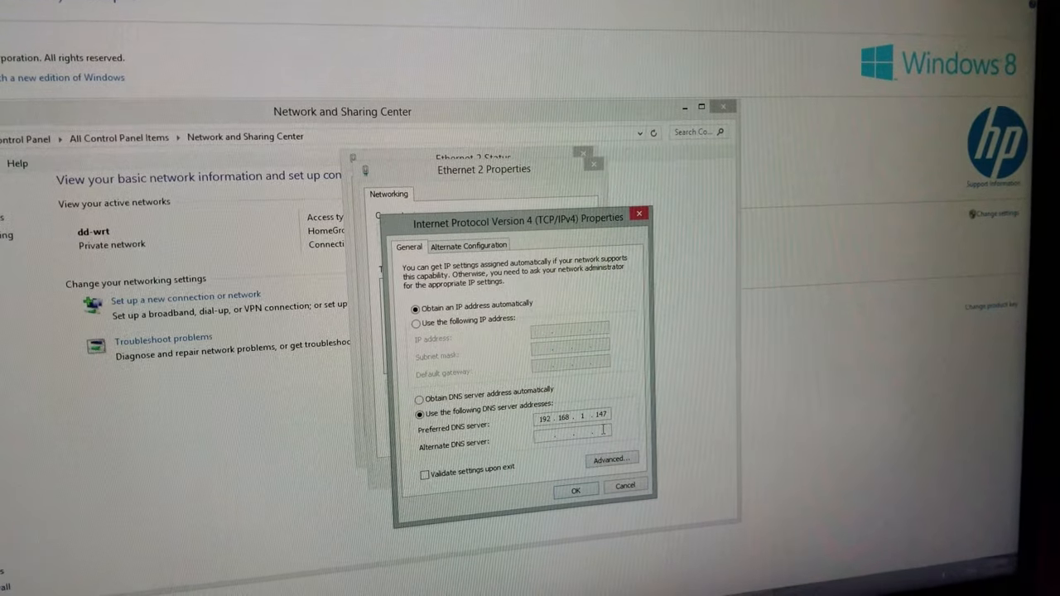
click(577, 490)
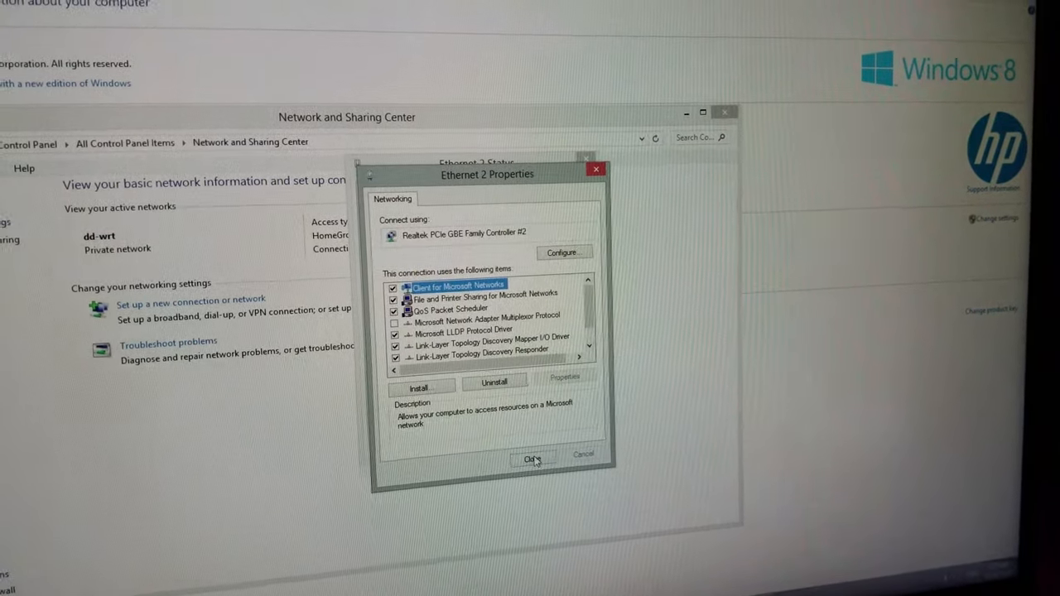
click(530, 457)
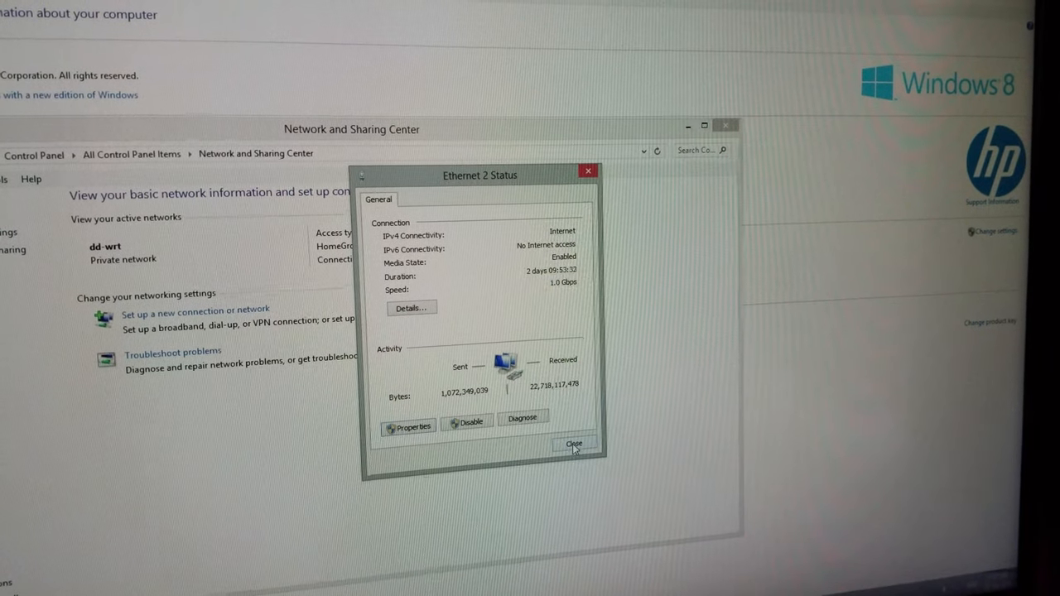
click(573, 444)
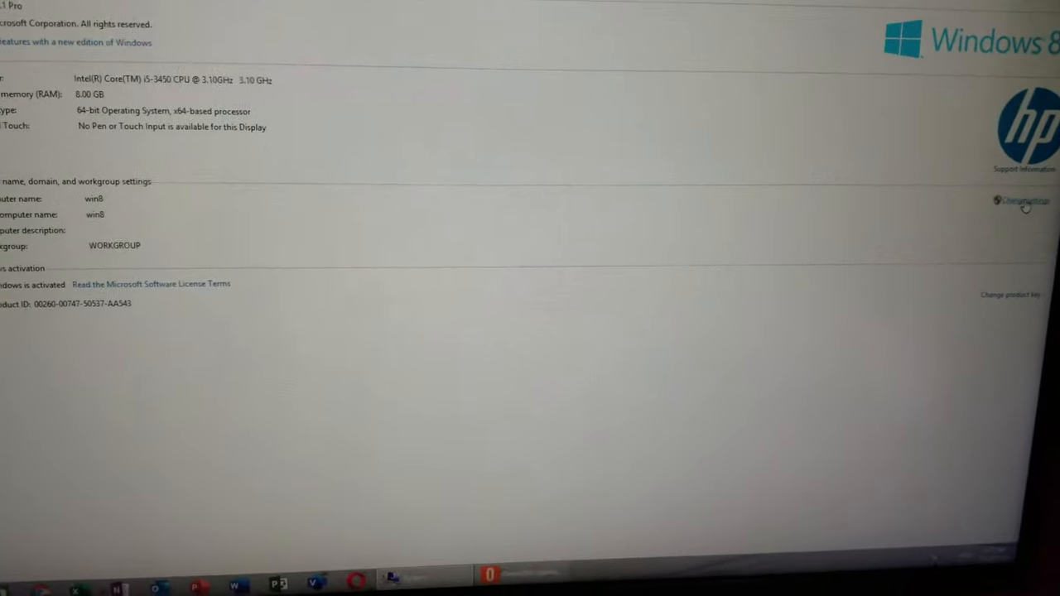
Step: Submit domain membership for imran.local from System Properties, then cancel the credentials prompt
click(1024, 200)
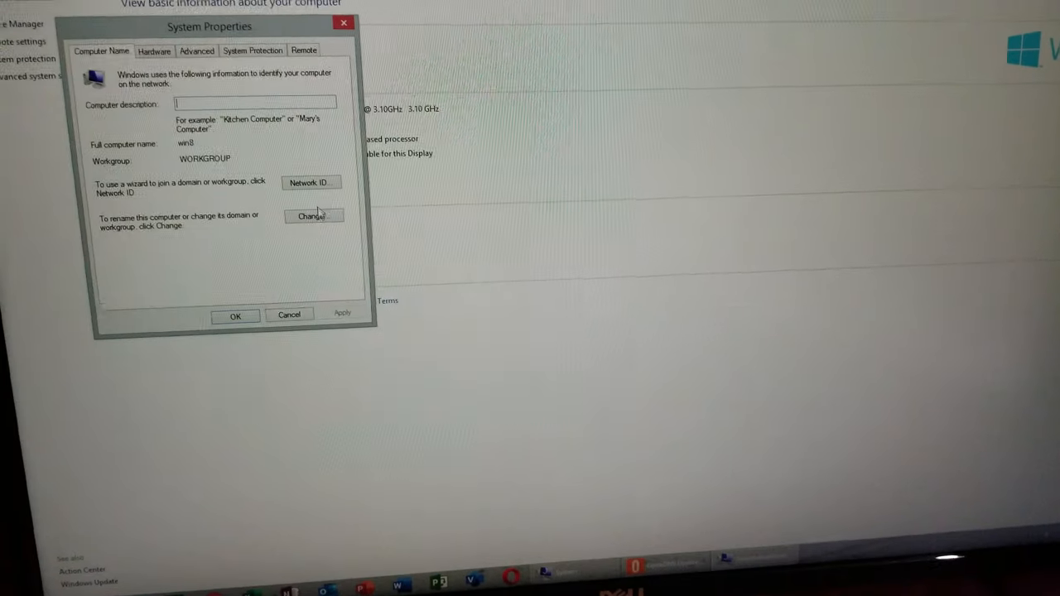
click(313, 216)
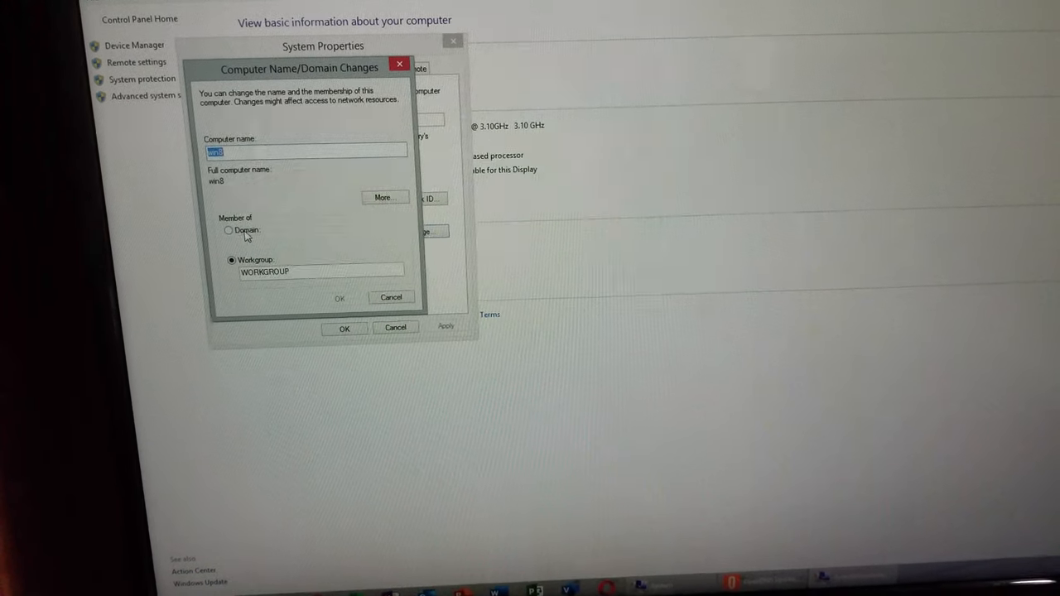
click(229, 231)
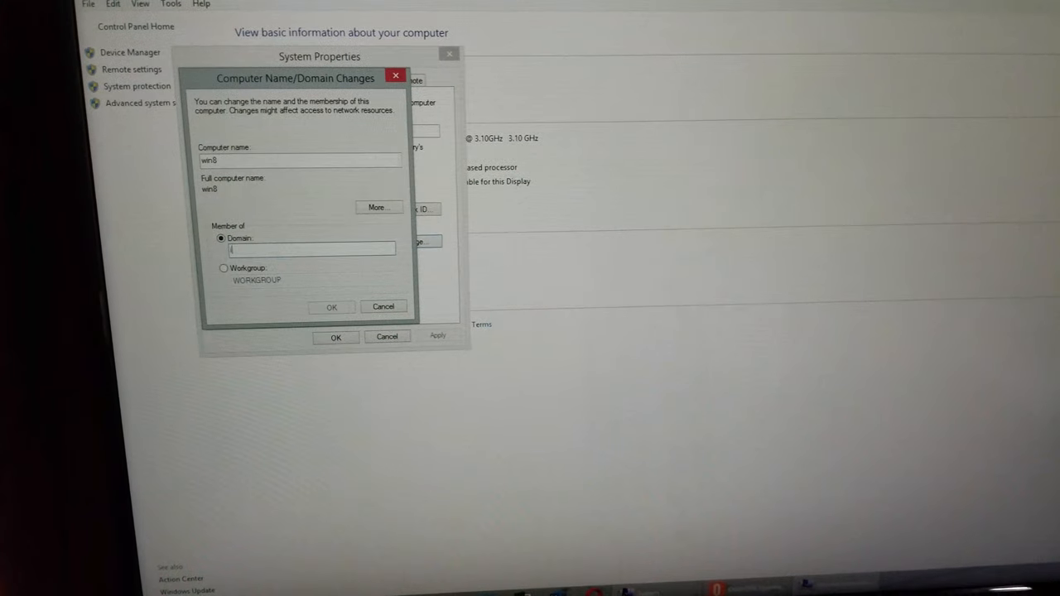
text(imran.)
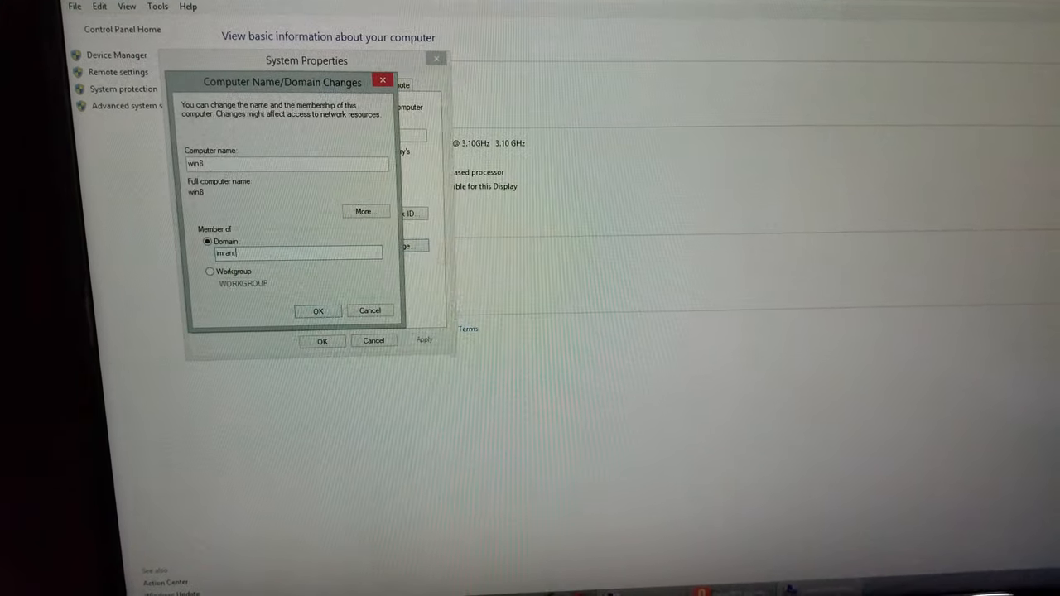
text(local)
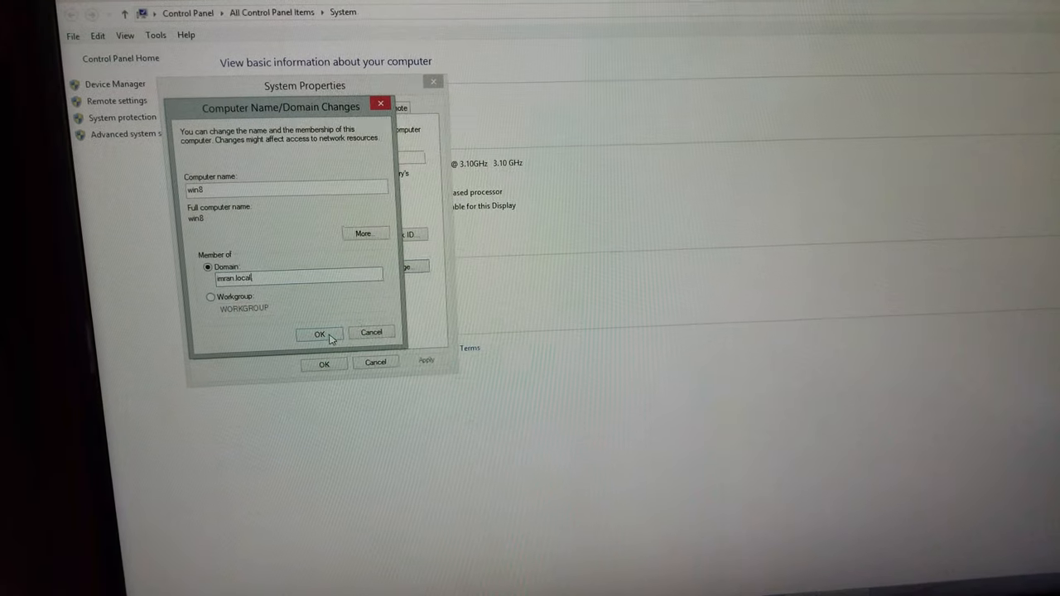
click(320, 334)
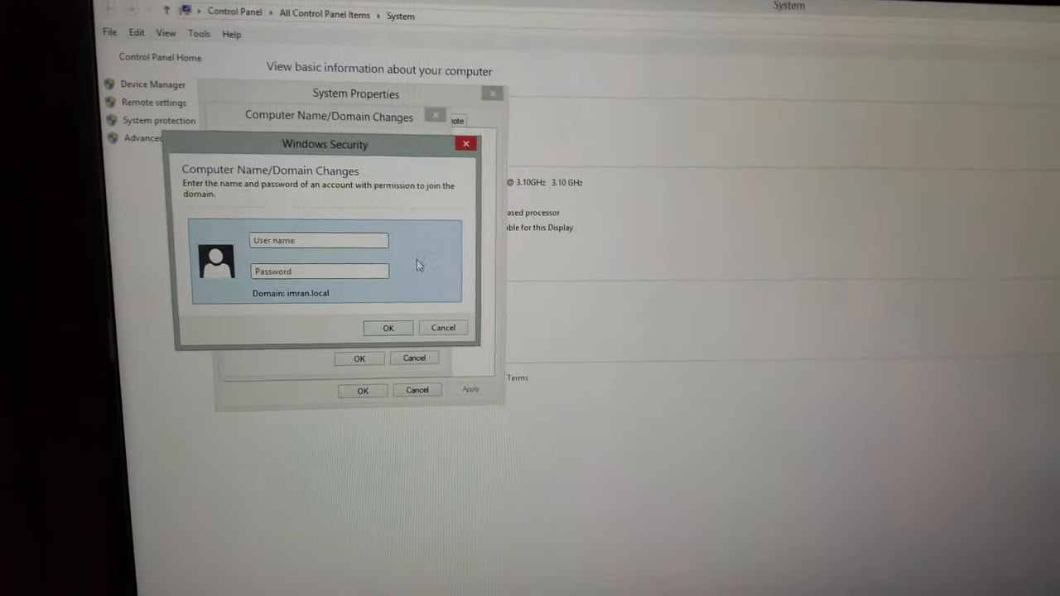
click(442, 328)
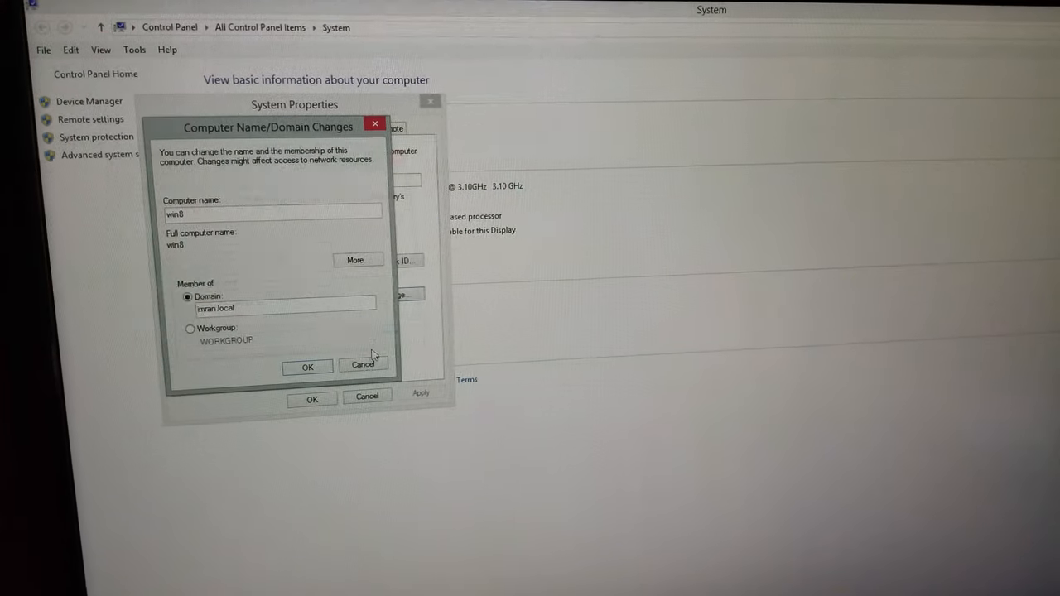
Step: Cancel the domain change, then save IPv4 DNS as preferred 192.168.1.147 with alternate 8.8.8.8
click(363, 365)
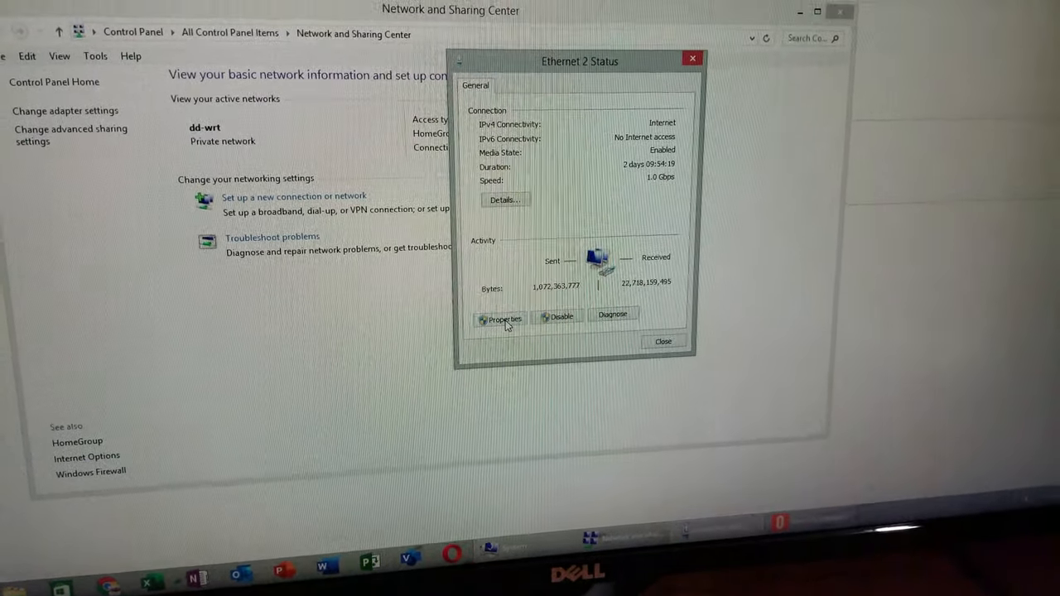
click(504, 319)
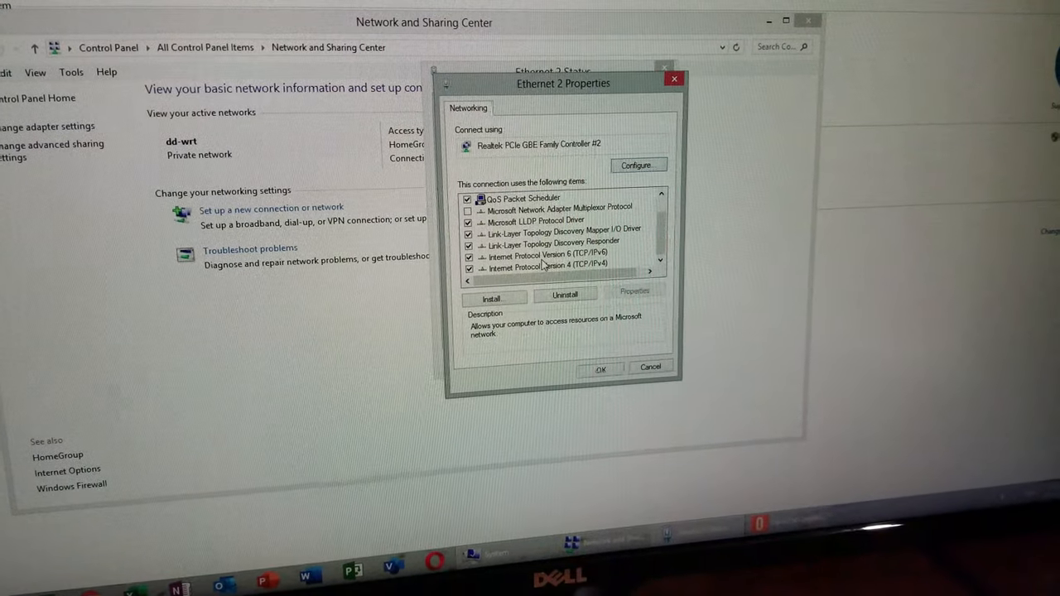
click(550, 269)
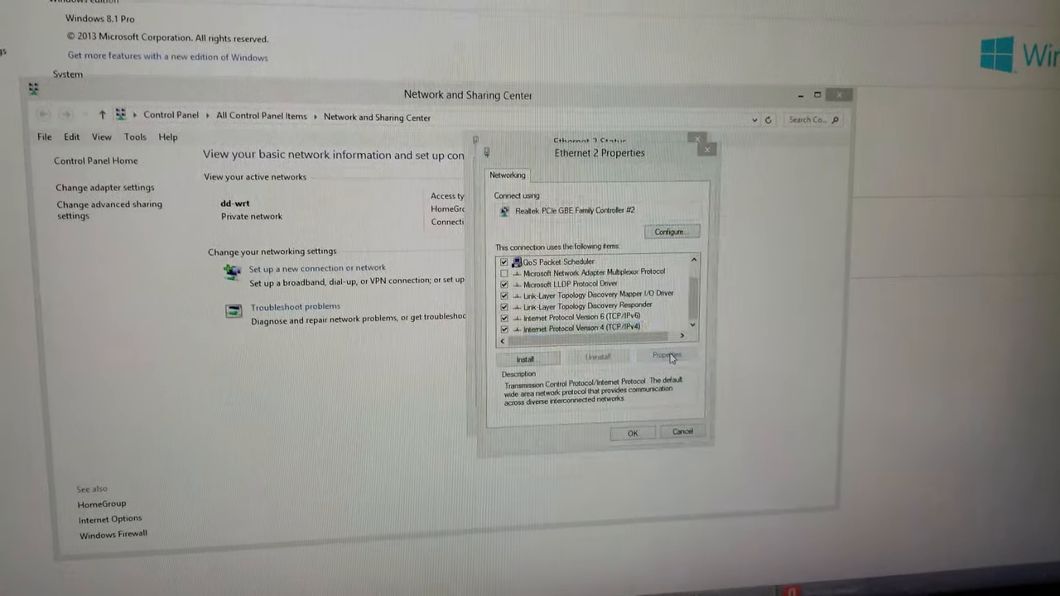
click(665, 355)
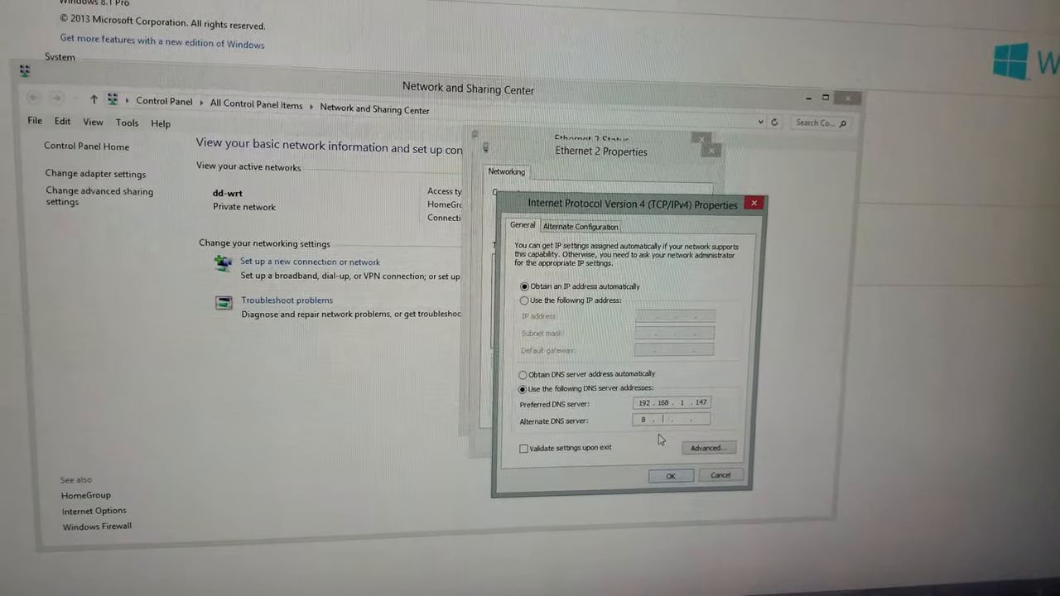
text(8)
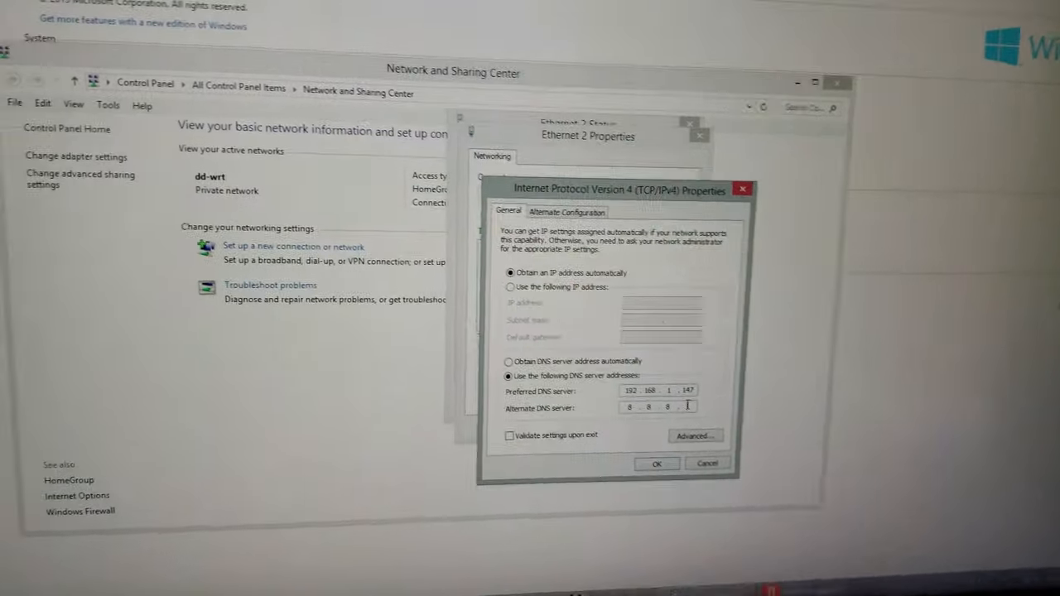
click(655, 464)
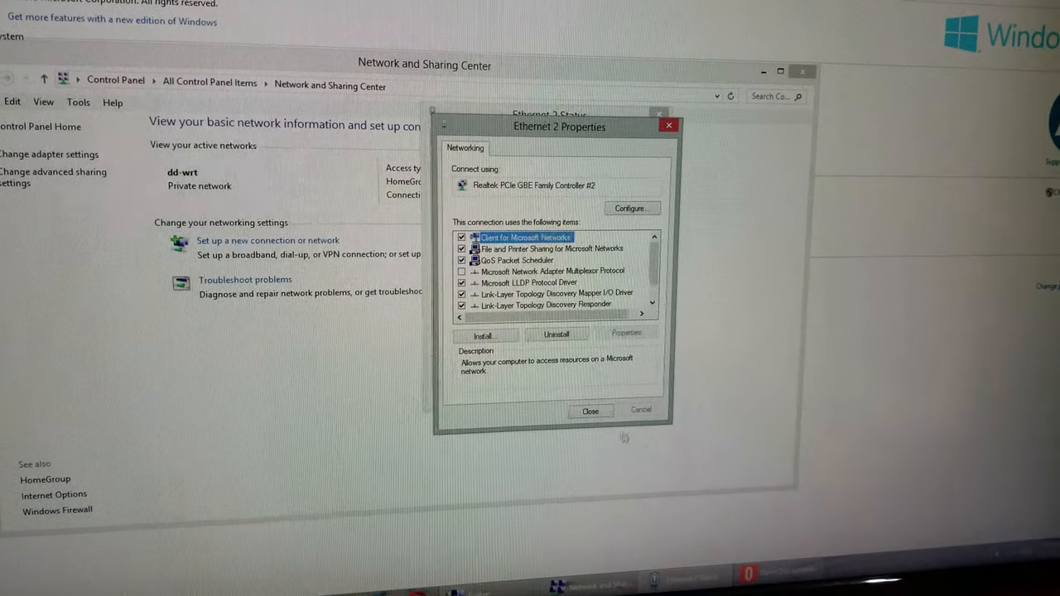
Step: Close the connection properties and submit imran.local as the domain so credentials are requested
click(590, 411)
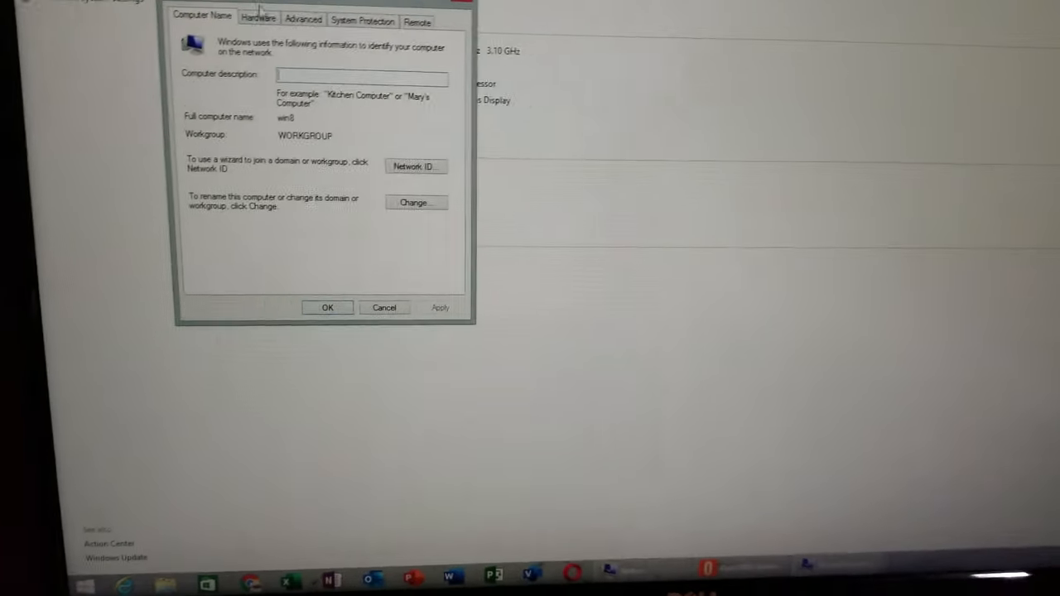
click(414, 202)
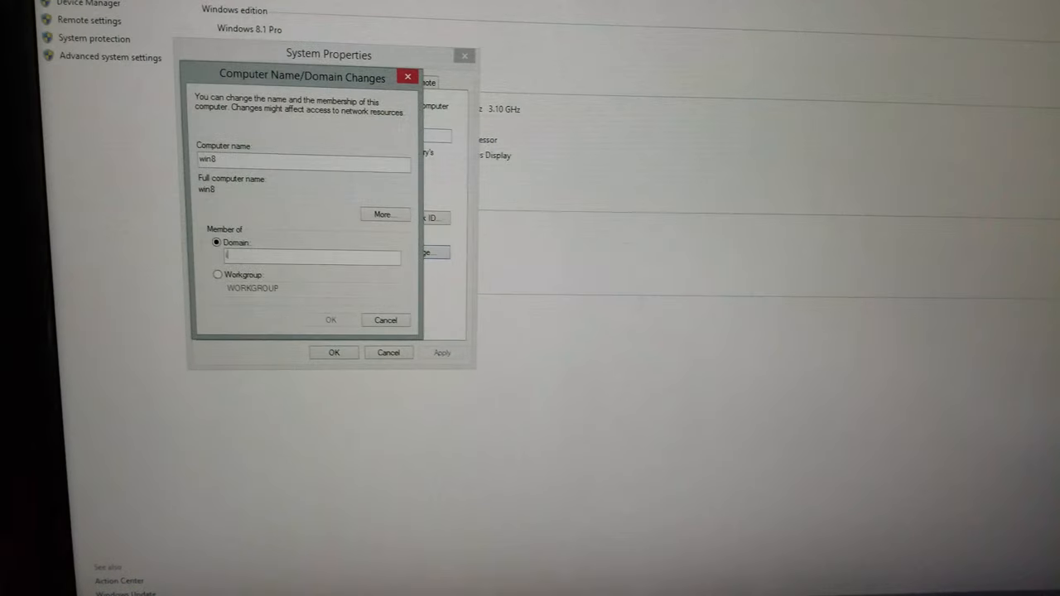
text(imran)
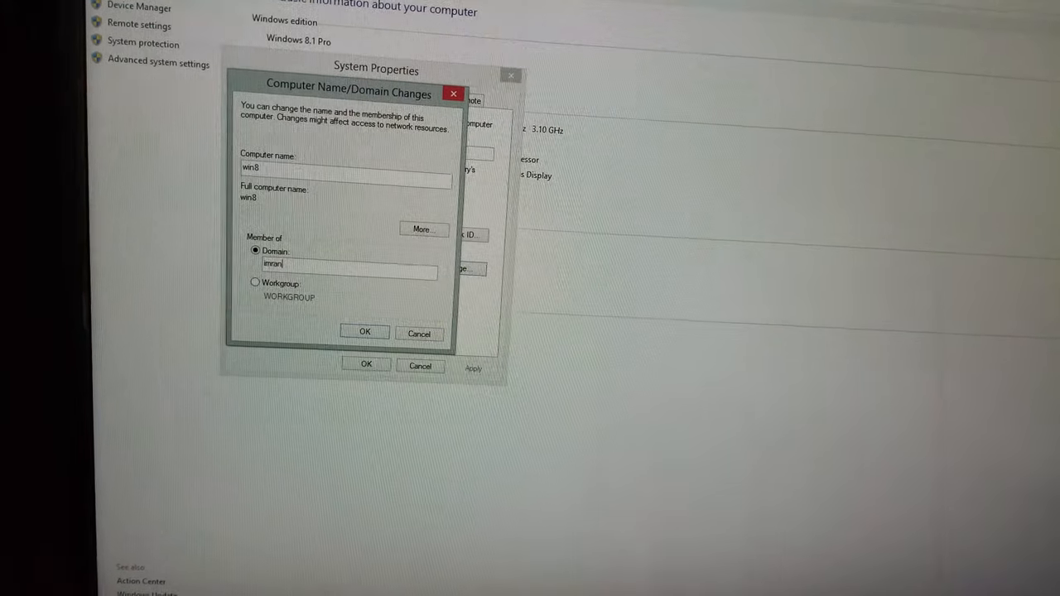
text(.local)
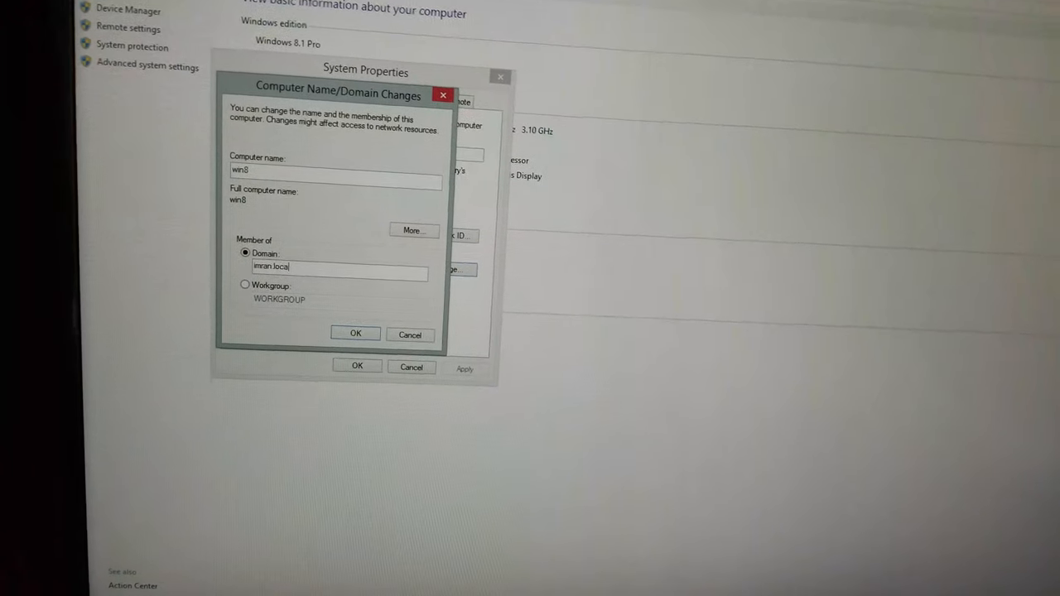
click(354, 333)
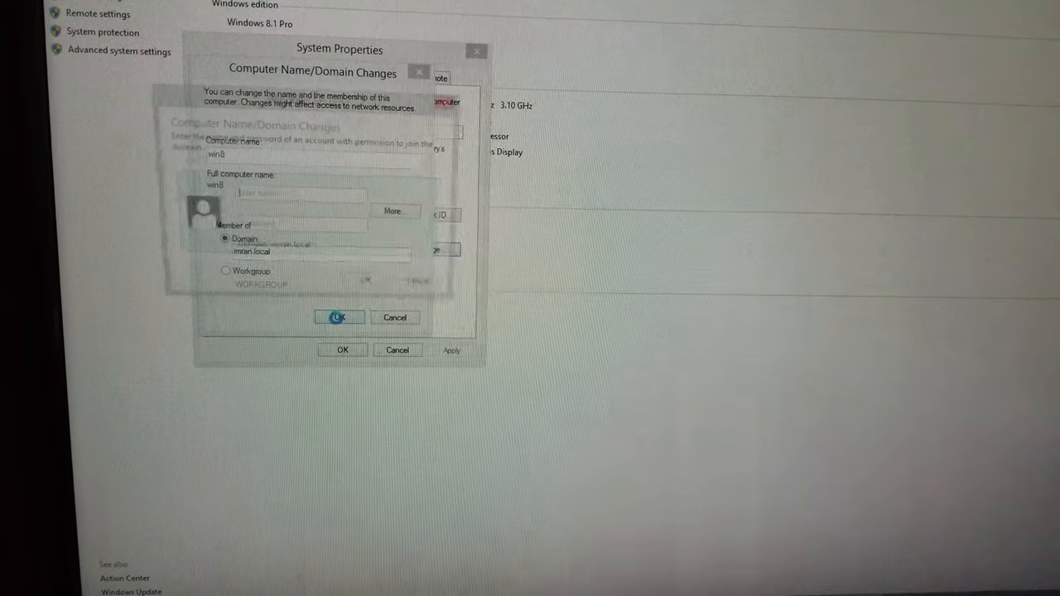
Step: Enter imran as the user name in the domain-join credentials prompt
click(337, 318)
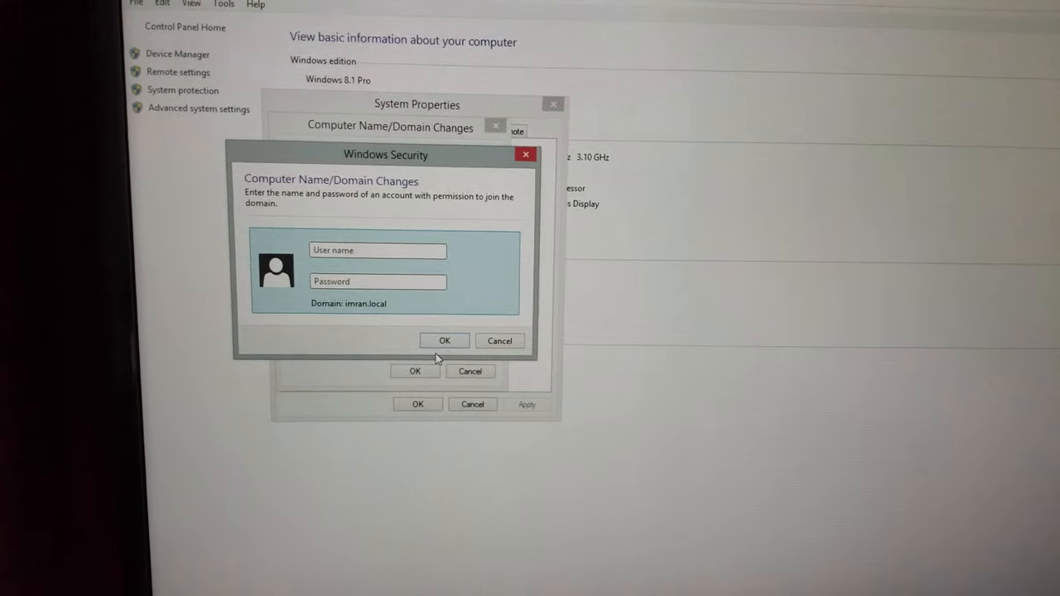
text(imran)
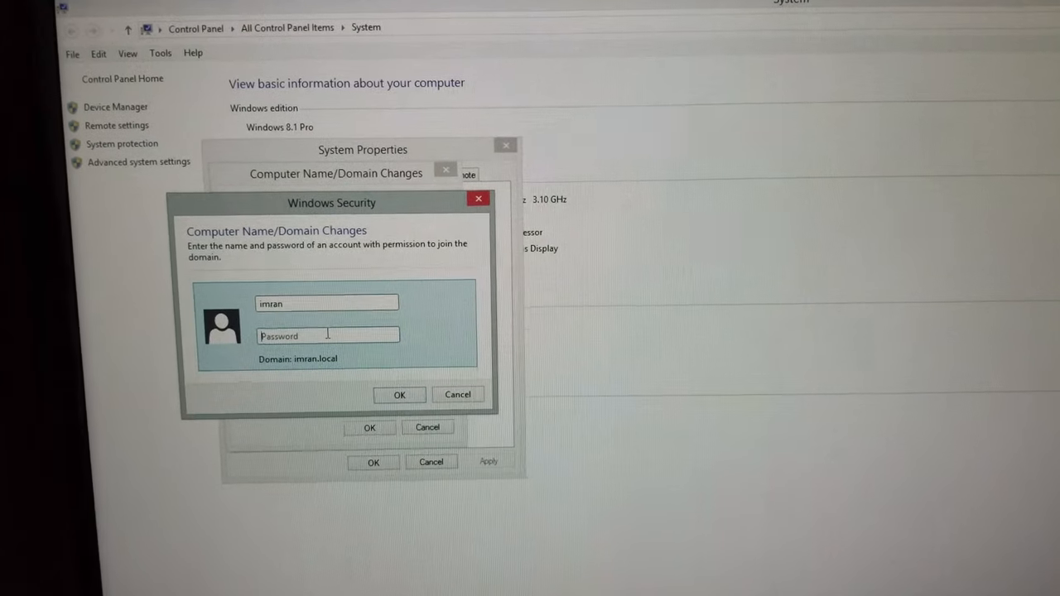
Step: Submit the imran.local join credentials and acknowledge the domain-could-not-be-contacted error
text(password)
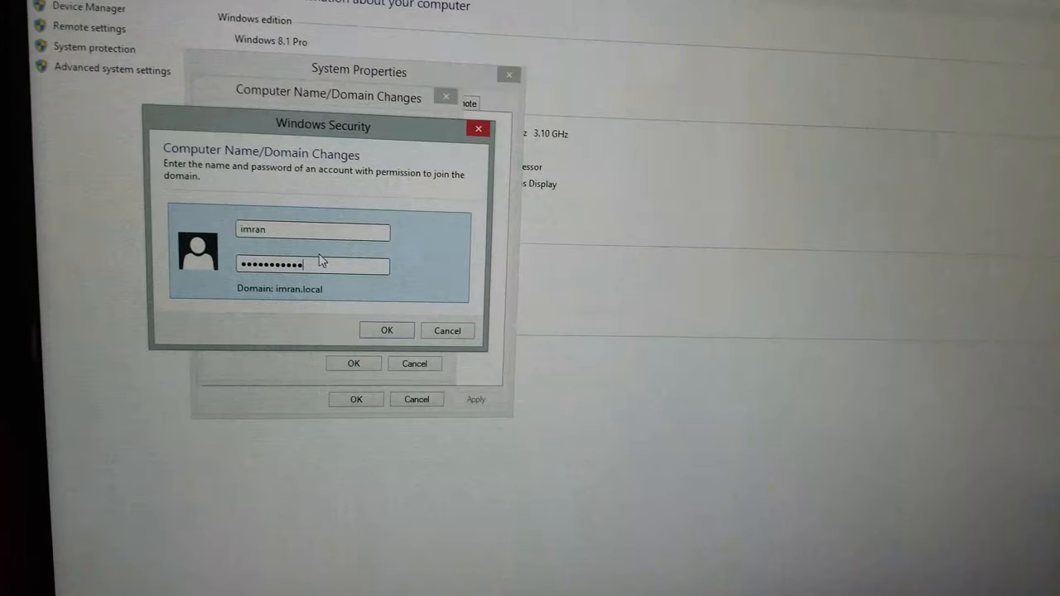
click(386, 330)
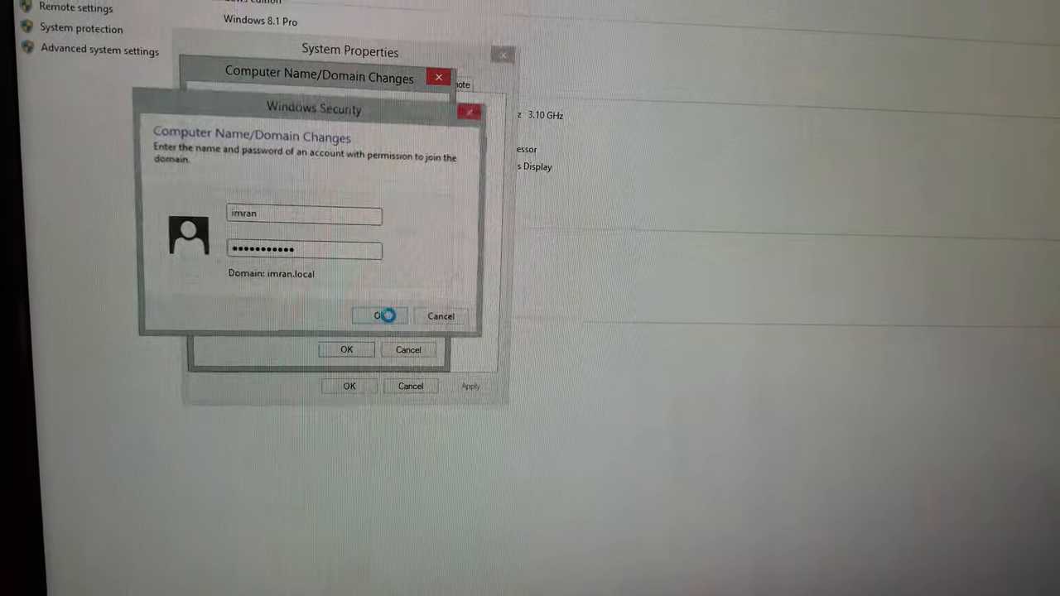
click(379, 314)
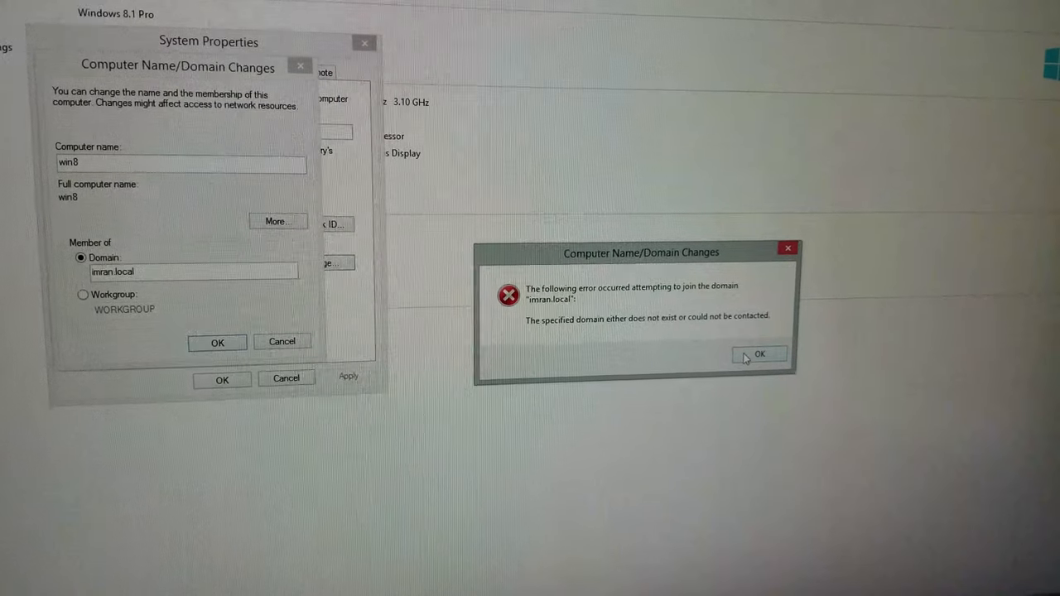
click(758, 355)
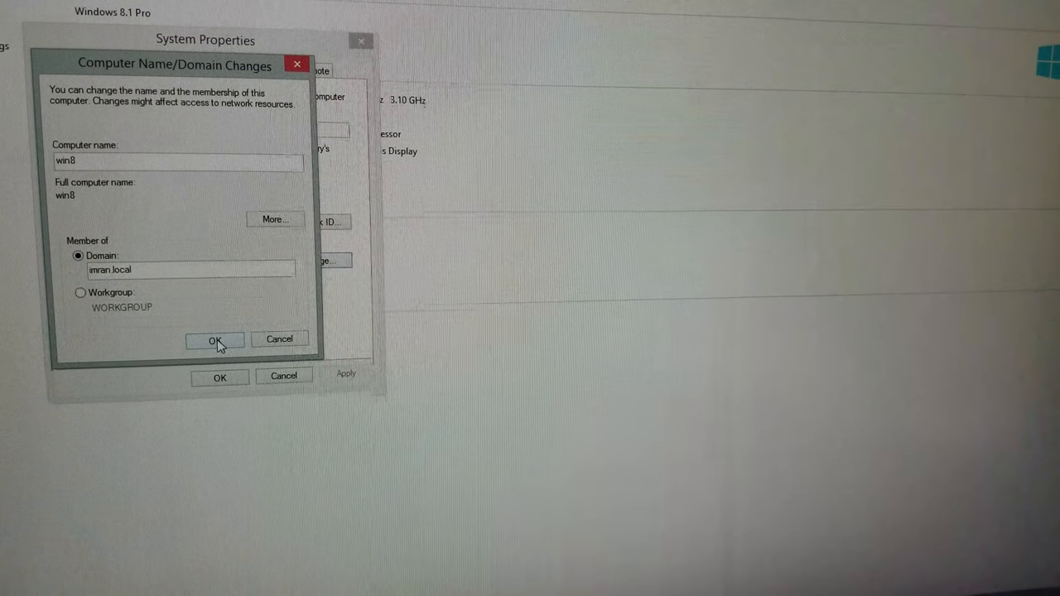